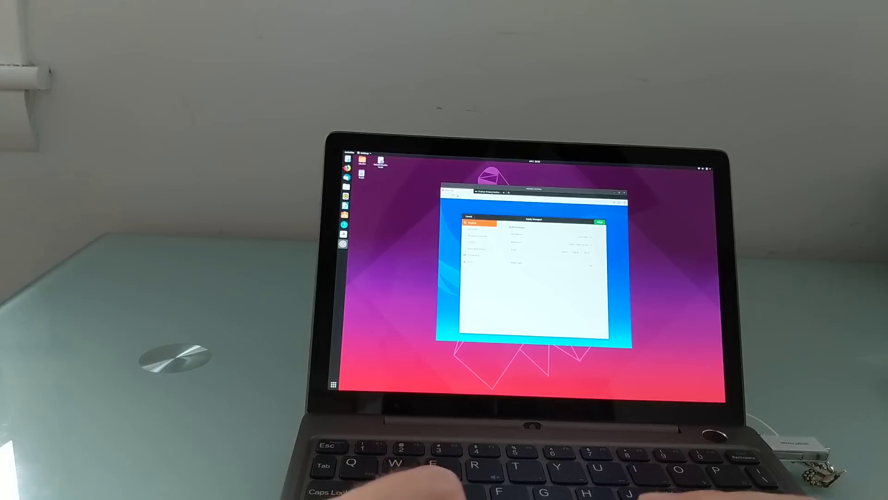
- Set the display scale to 200%, keep the change, and bring up the Activities overview
{"action": "left_click", "coordinate": [598, 221]}
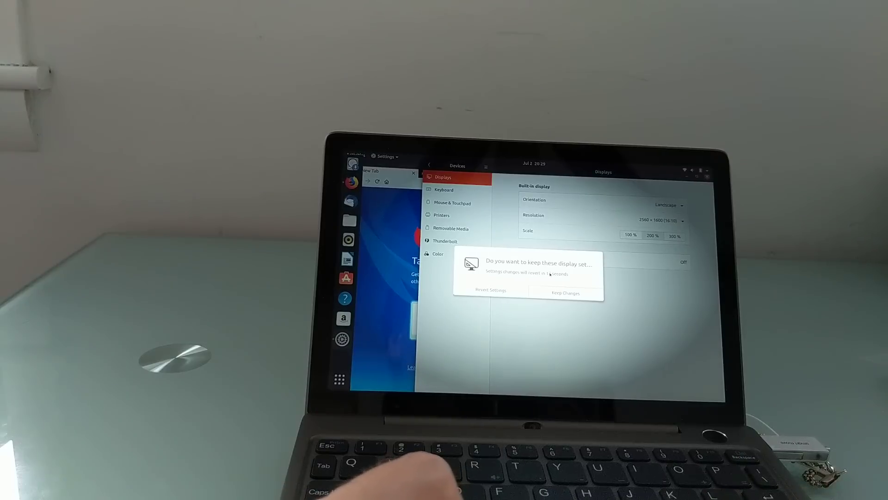
{"action": "left_click", "coordinate": [564, 293]}
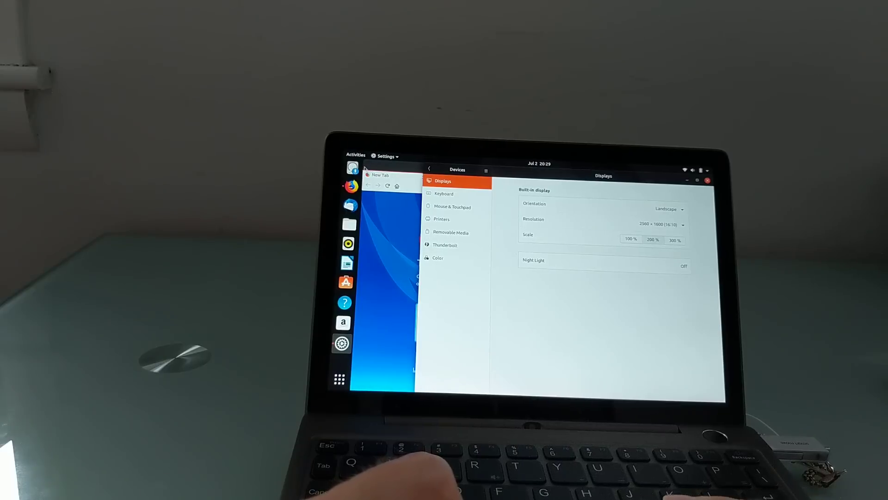
{"action": "left_click", "coordinate": [355, 154]}
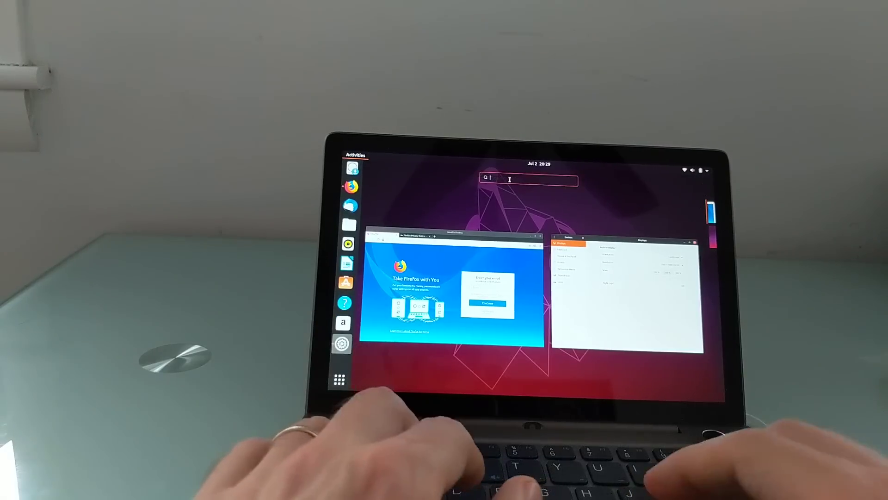
- Search for 'about' and view the system's About information
{"action": "type", "text": "about"}
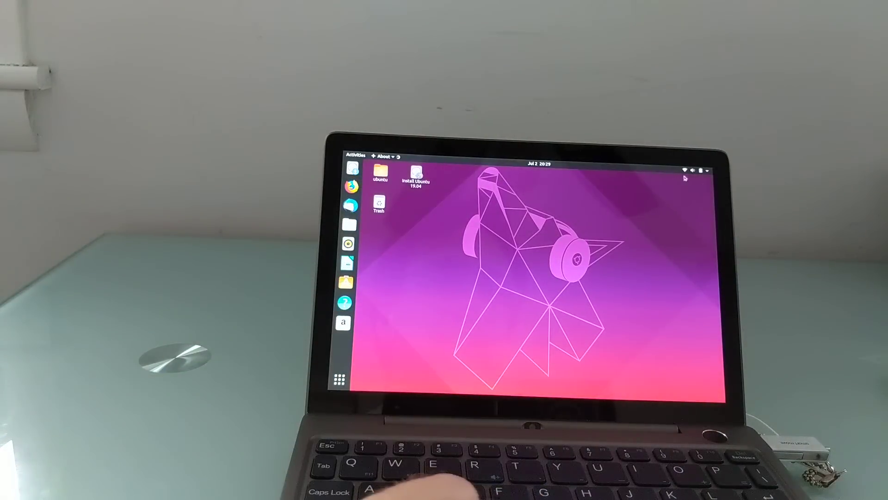
- Choose Power Off from the system status menu to get the shutdown confirmation
{"action": "left_click", "coordinate": [697, 170]}
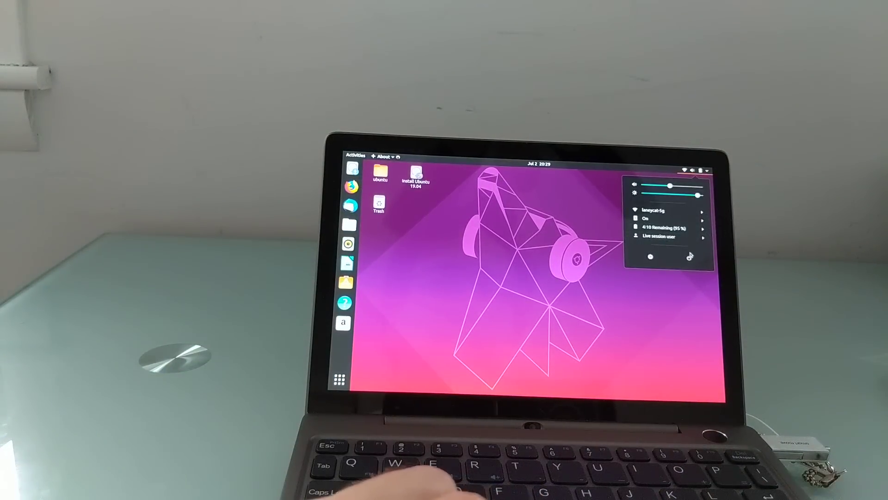
{"action": "left_click", "coordinate": [651, 257]}
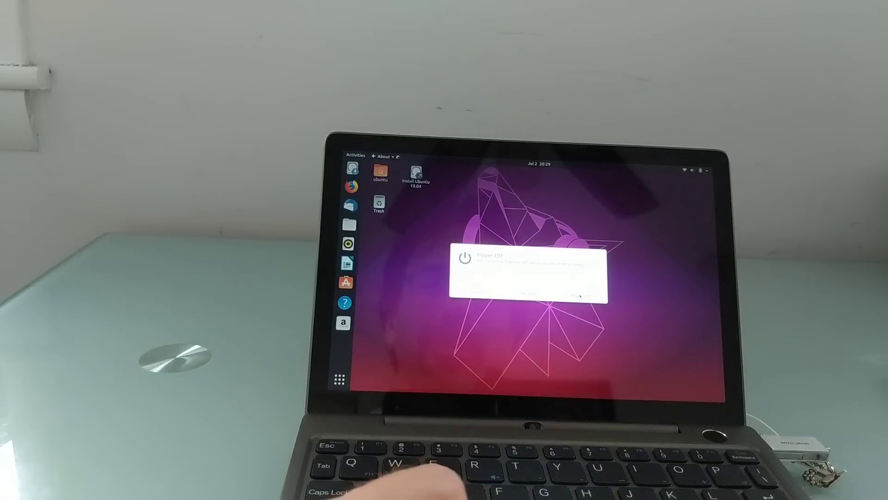